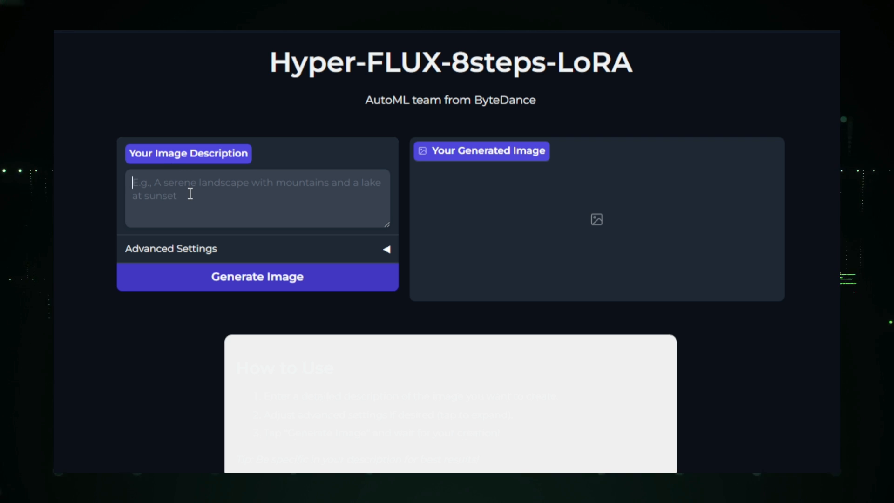
mouse_move(191, 188)
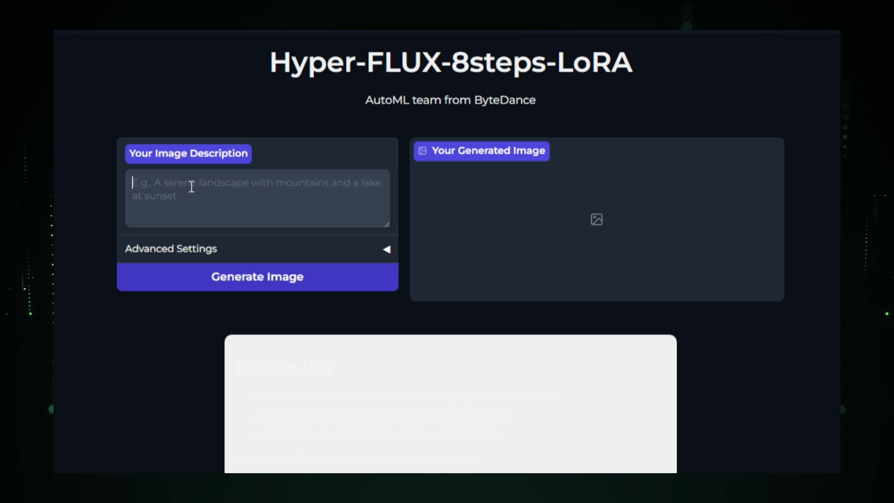
Describe a Renaissance portrait of an albino girl with a man, and review the 1024×1024, 8-step settings
type("A professional Renaissance-style portrait shot | young albino girl with white hair with a man in romantic mood | intricate, ornate clothing | dramatic lighting, dark background")
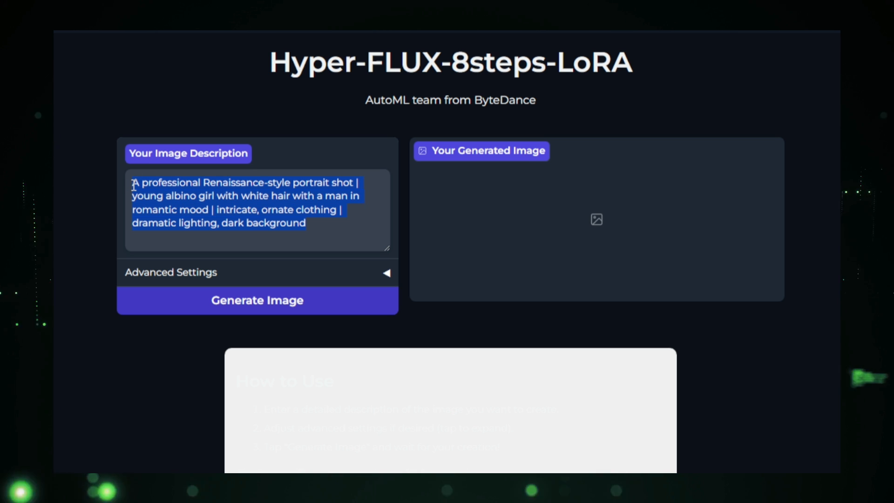
left_click(386, 273)
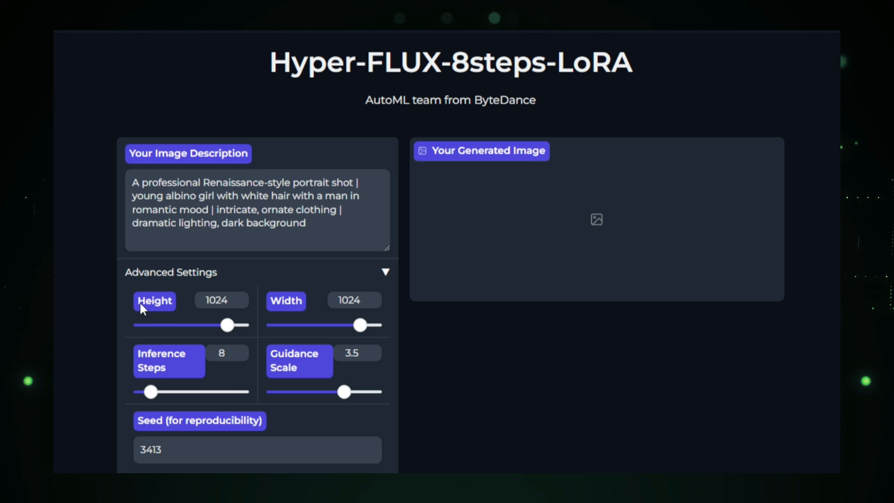
mouse_move(307, 303)
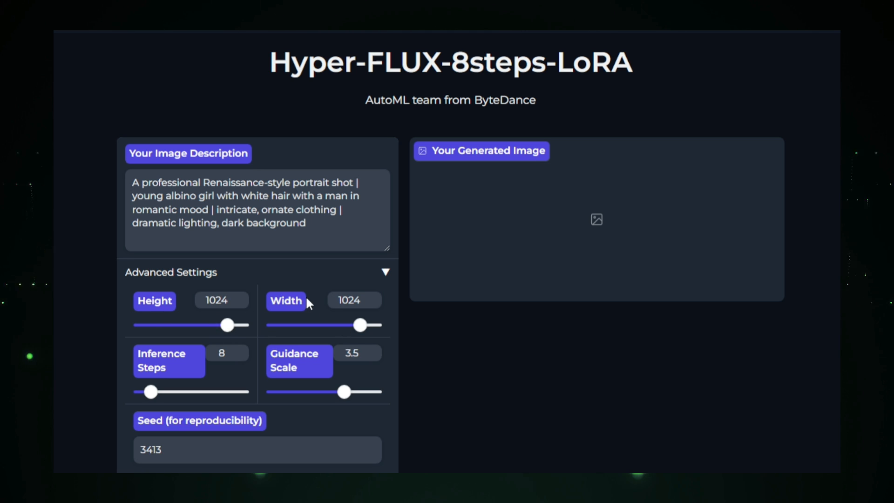
mouse_move(200, 364)
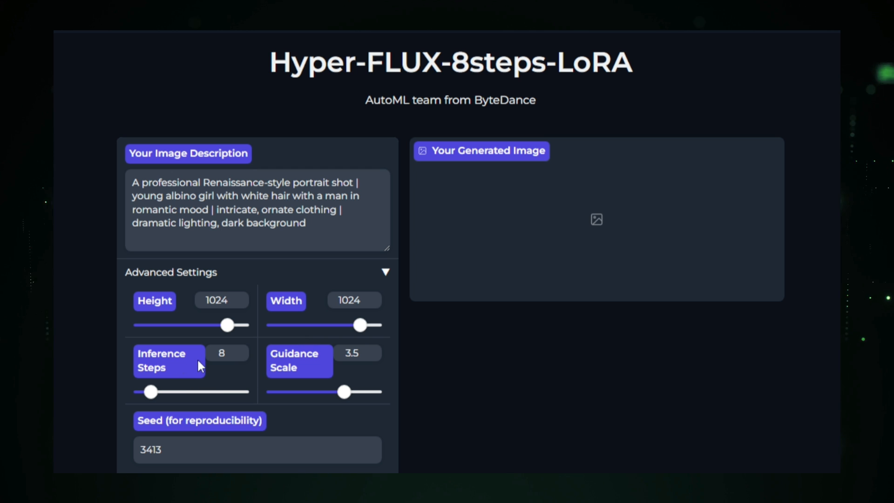
mouse_move(340, 399)
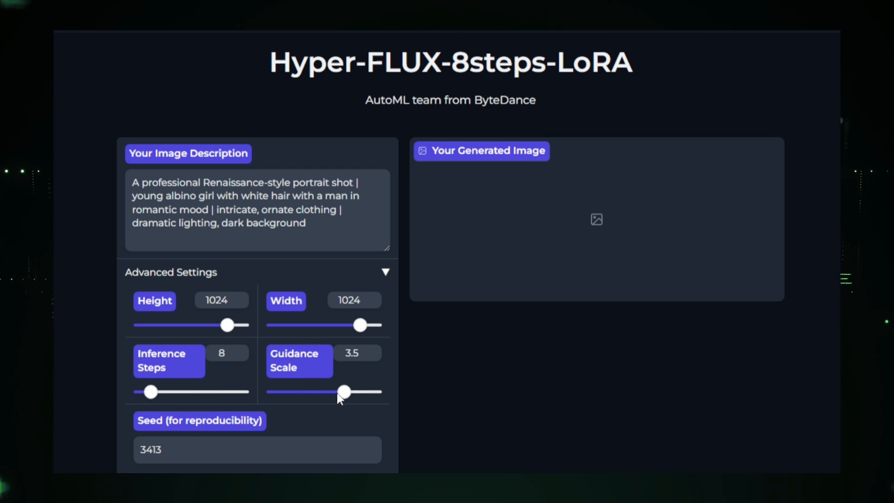
scroll("down", 3)
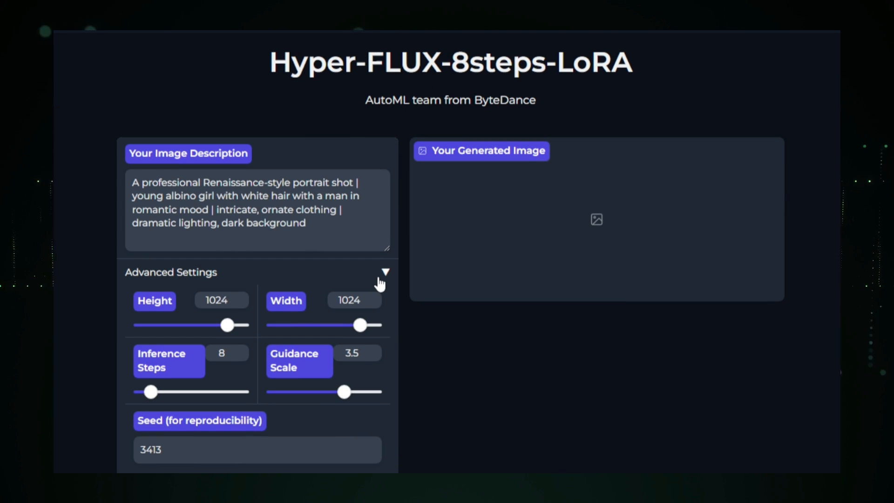
left_click(385, 272)
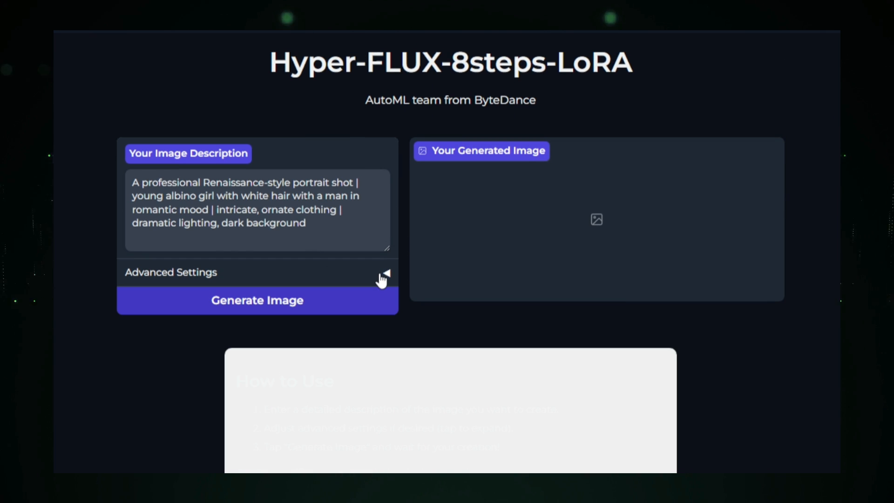
Generate the Renaissance portrait of the white-haired woman and the man in red
left_click(256, 300)
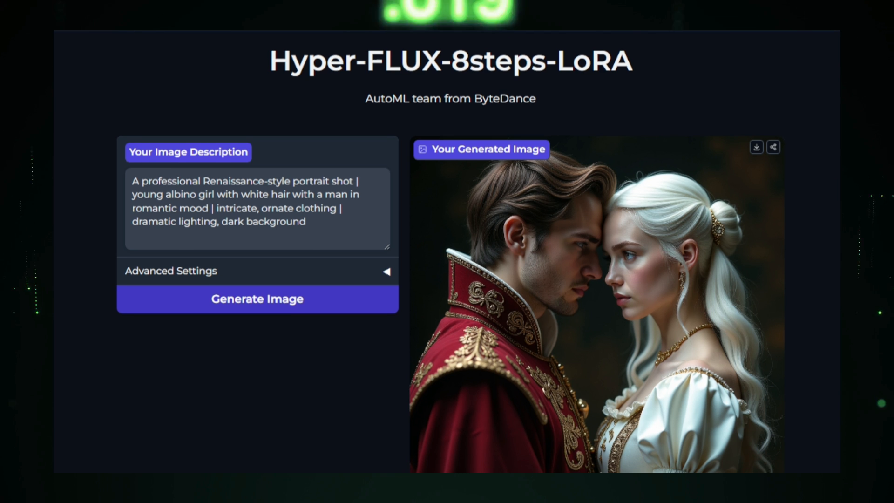
scroll("down", 3)
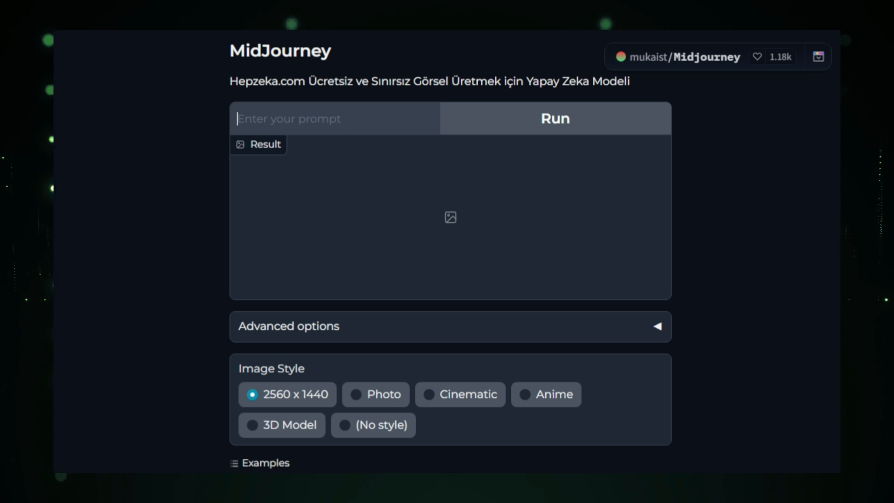
Load the first example prompt, run it, then replace it with the Renaissance portrait description
scroll("down", 3)
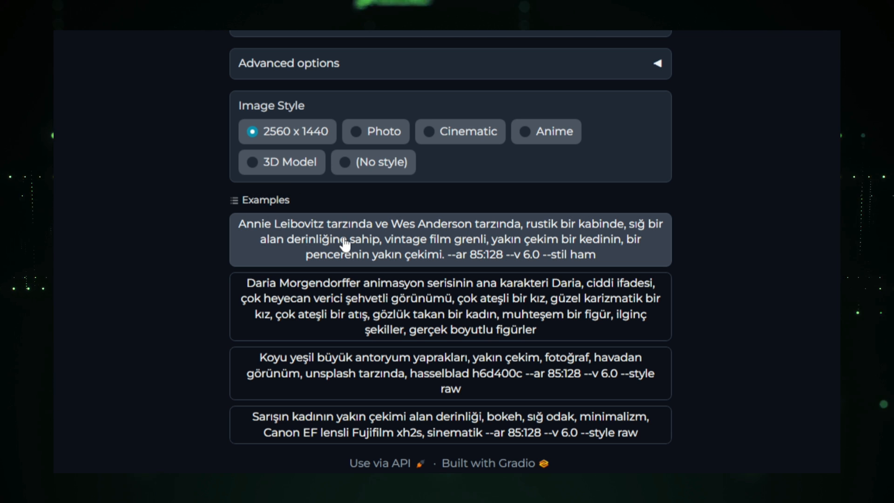
left_click(449, 239)
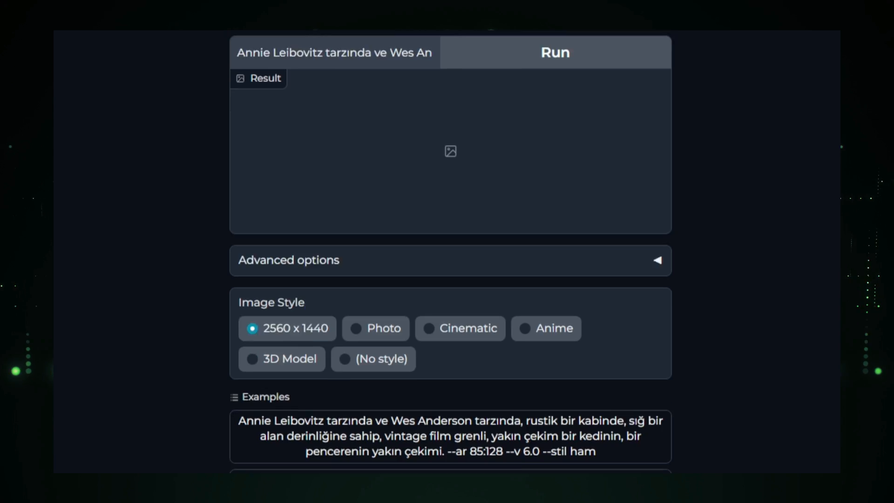
left_click(553, 52)
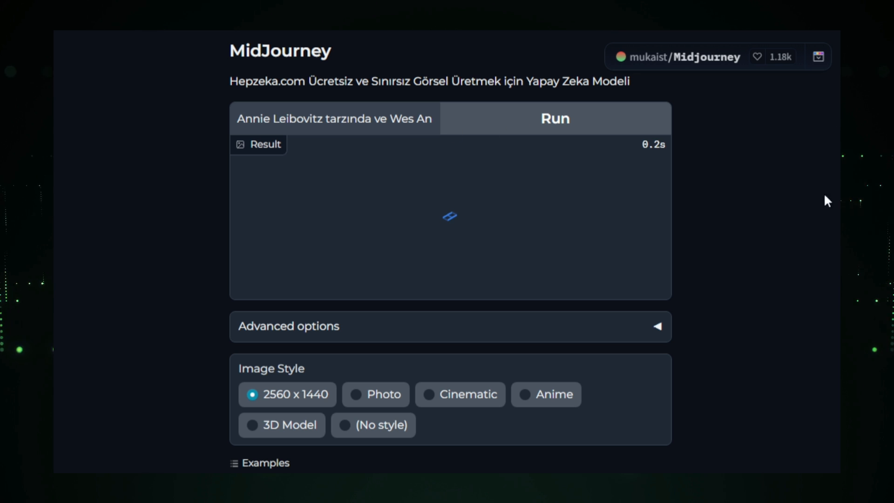
left_click(554, 119)
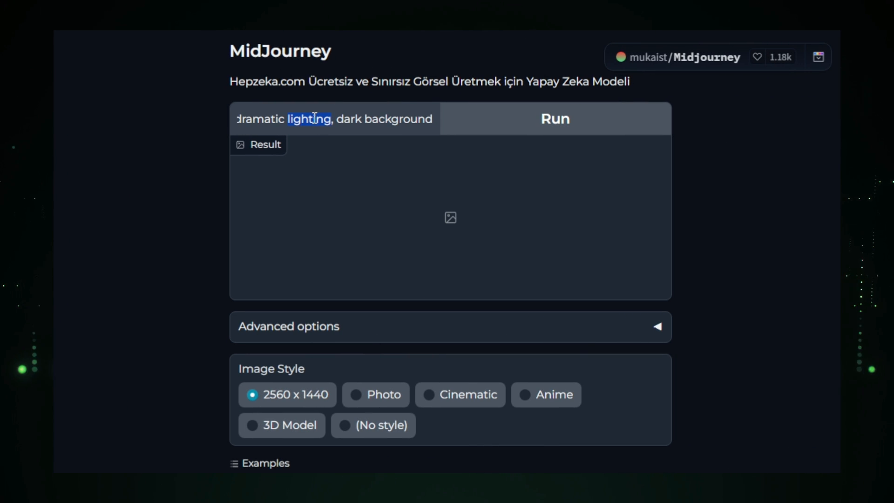
Generate two portraits of the albino girl and the man, and view each one
left_click(554, 119)
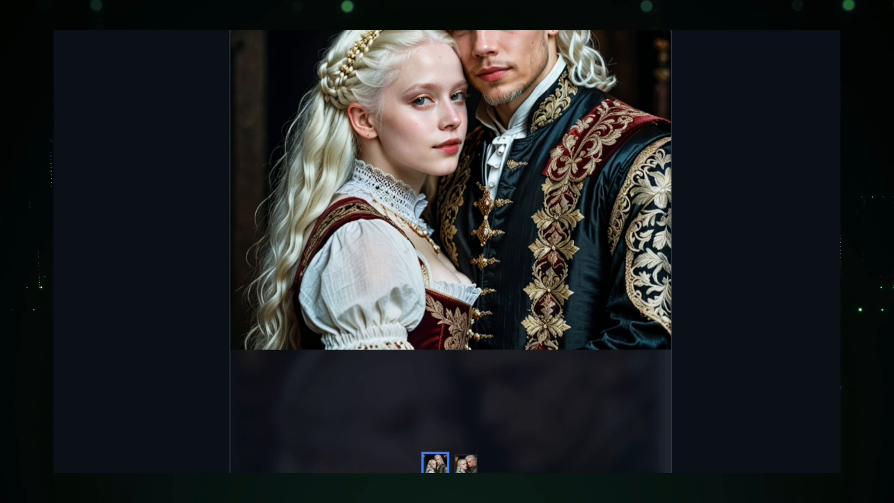
left_click(465, 418)
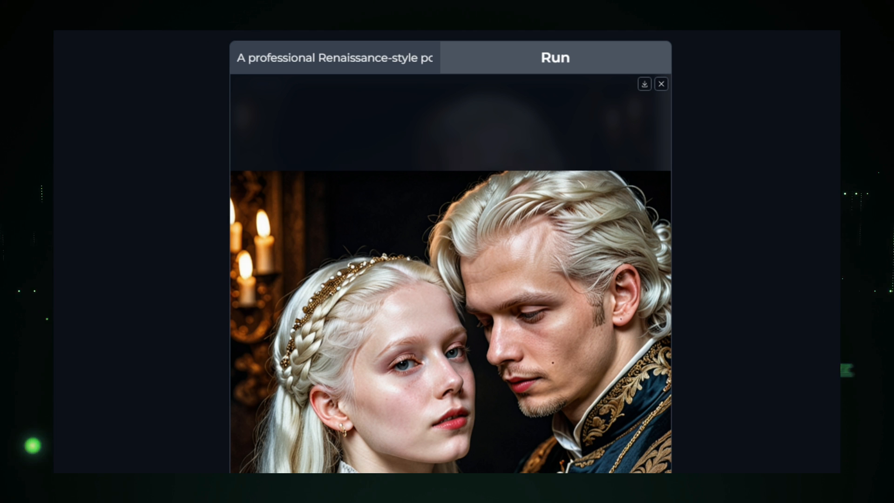
scroll("down", 3)
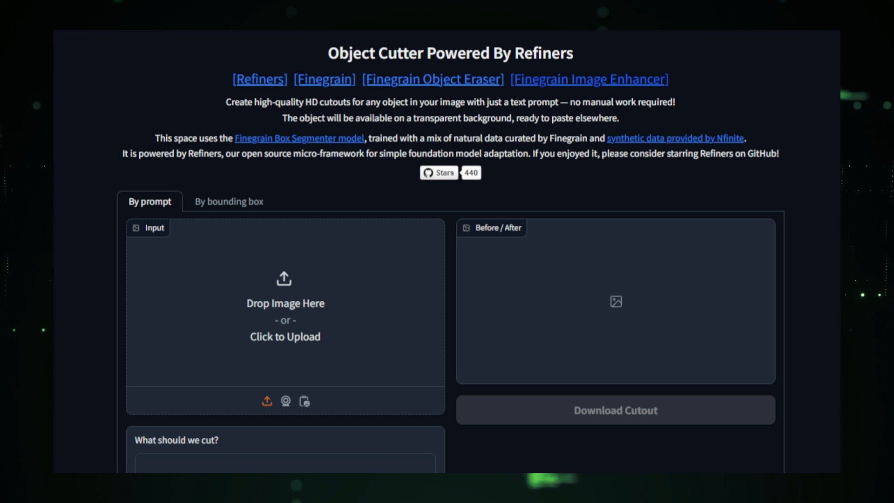
Load the man-in-red and white-haired-woman portrait as the input image
scroll("down", 3)
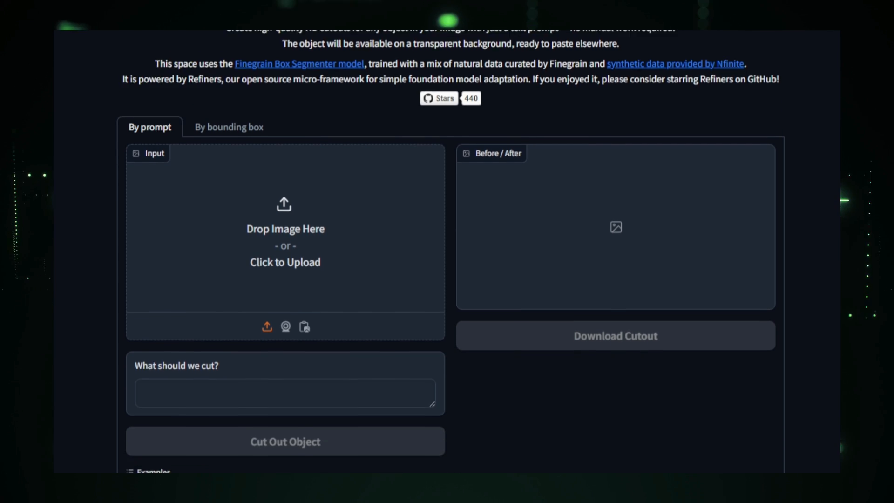
scroll("down", 3)
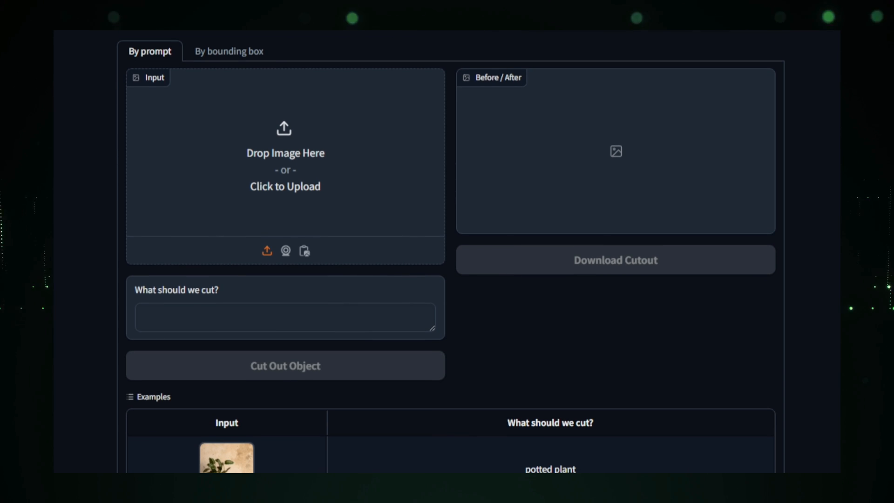
scroll("down", 3)
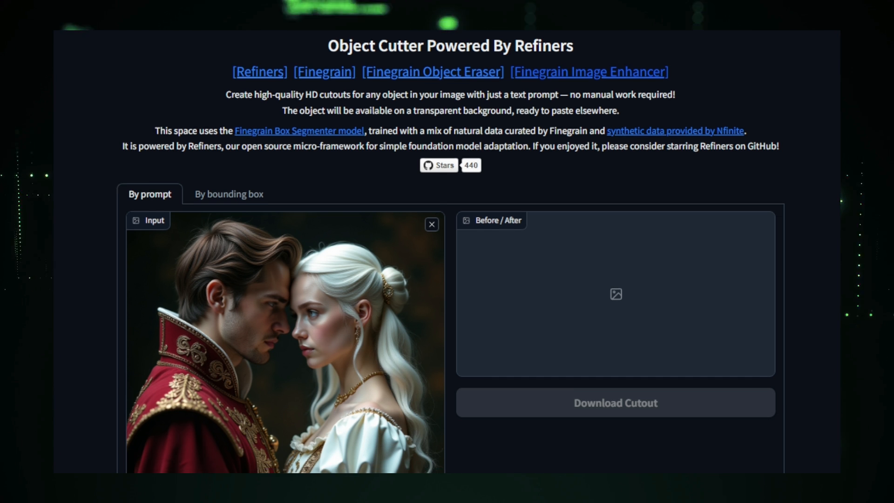
Cut the girl out of the portrait using the prompt 'girl'
scroll("down", 3)
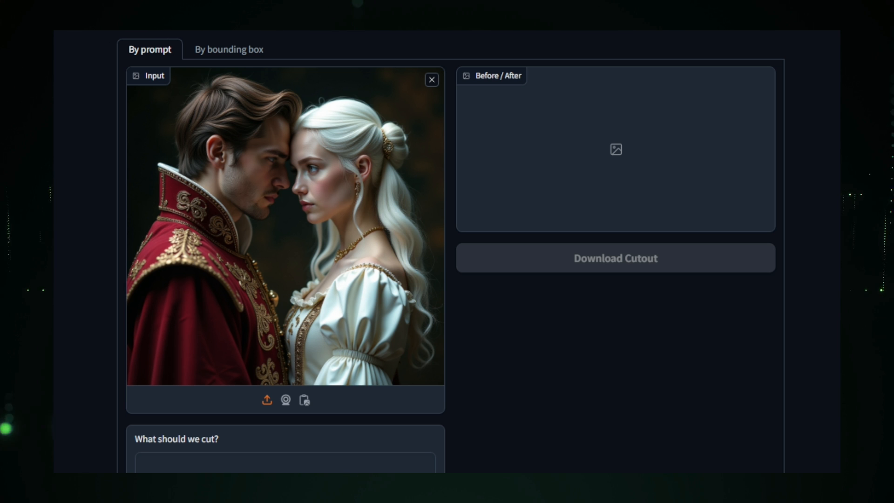
scroll("down", 3)
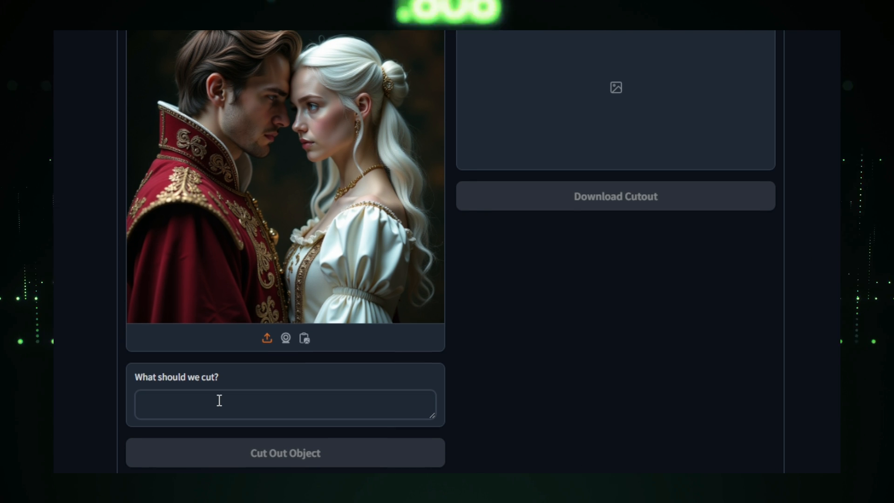
type("girl")
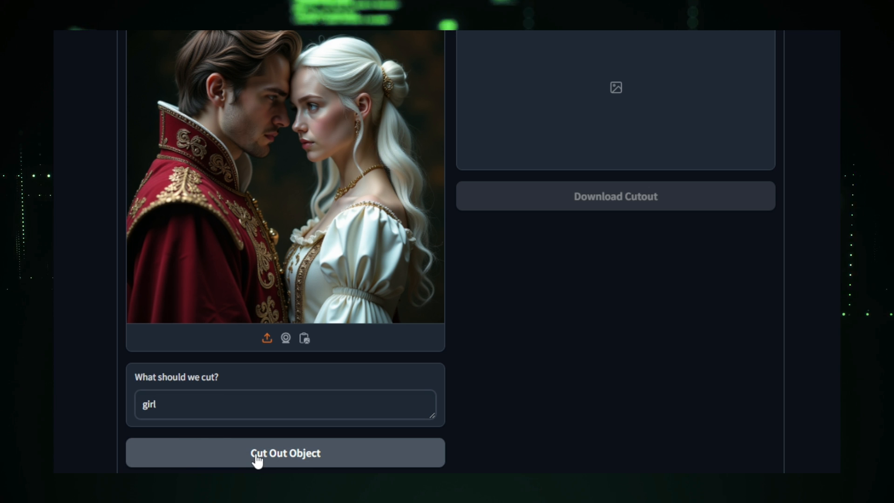
left_click(285, 452)
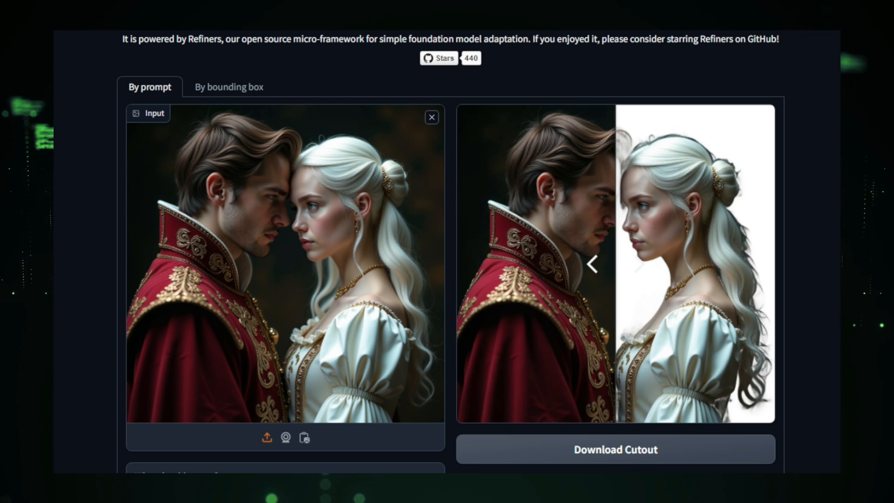
mouse_move(598, 288)
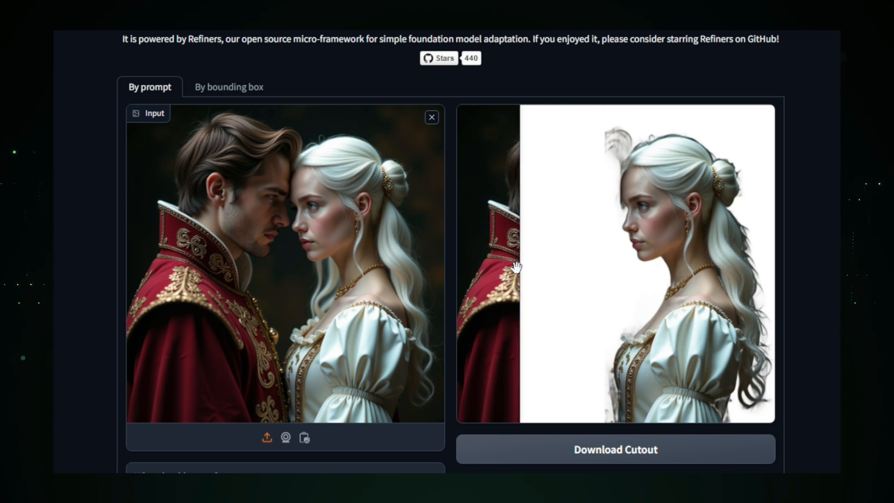
Slide the comparison to show the woman's white-background cutout against the original portrait
left_click_drag(516, 267, 550, 277)
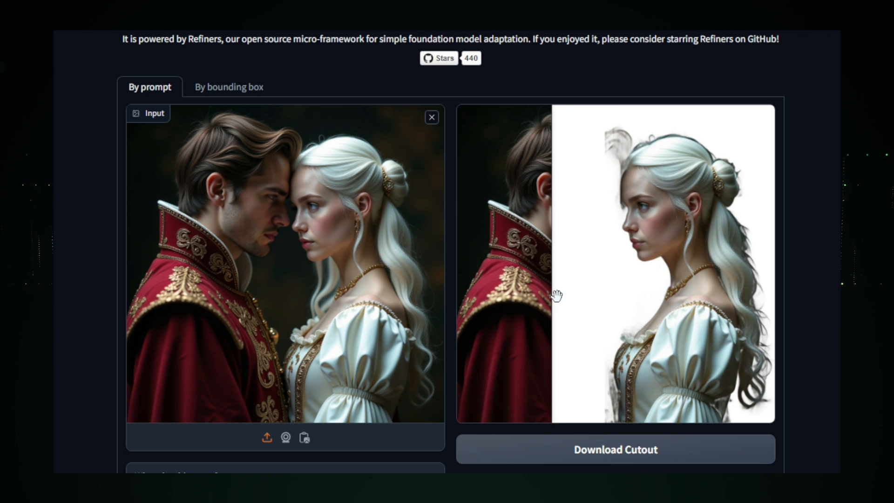
left_click_drag(556, 295, 613, 301)
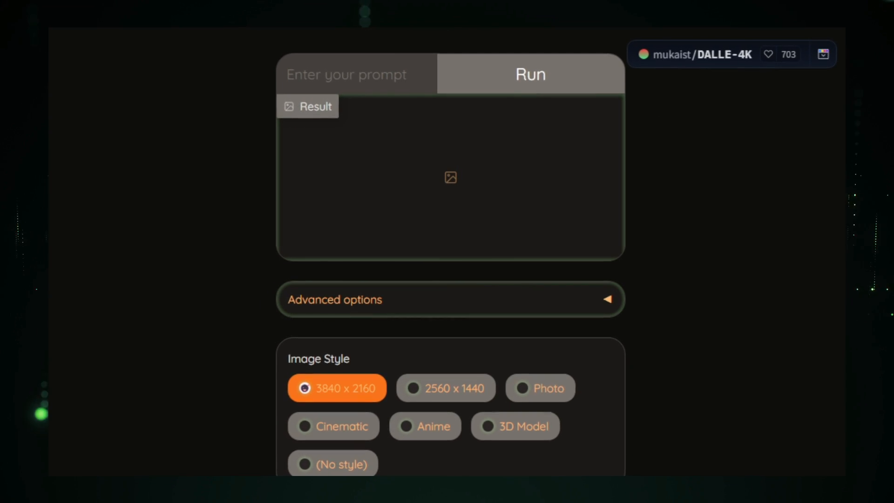
Run the '3d image, cute girl' example to generate a Pixar-style girl
scroll("down", 3)
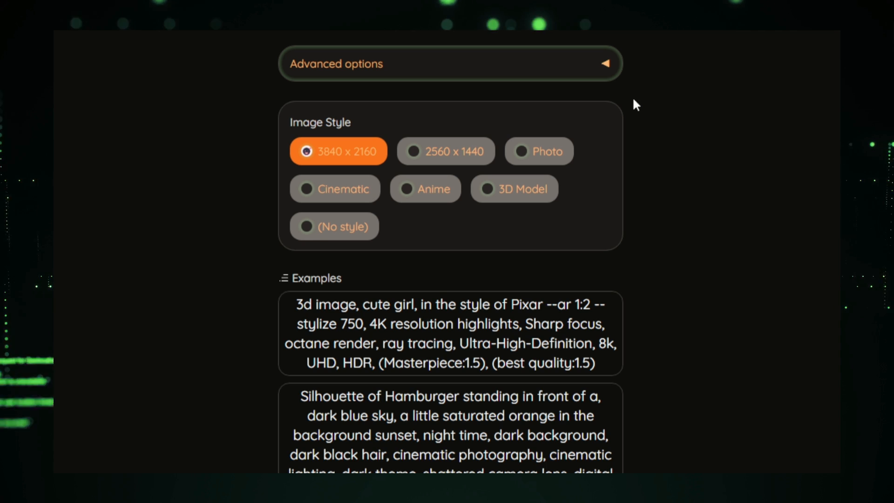
mouse_move(602, 112)
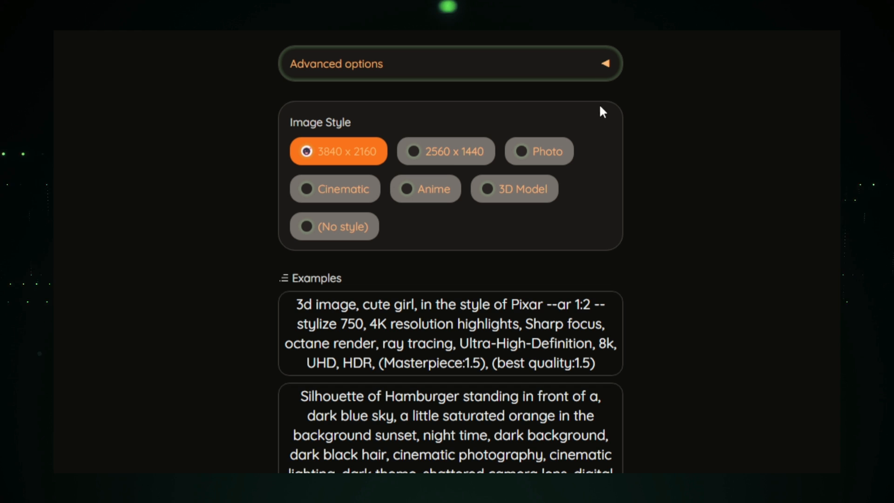
left_click(335, 188)
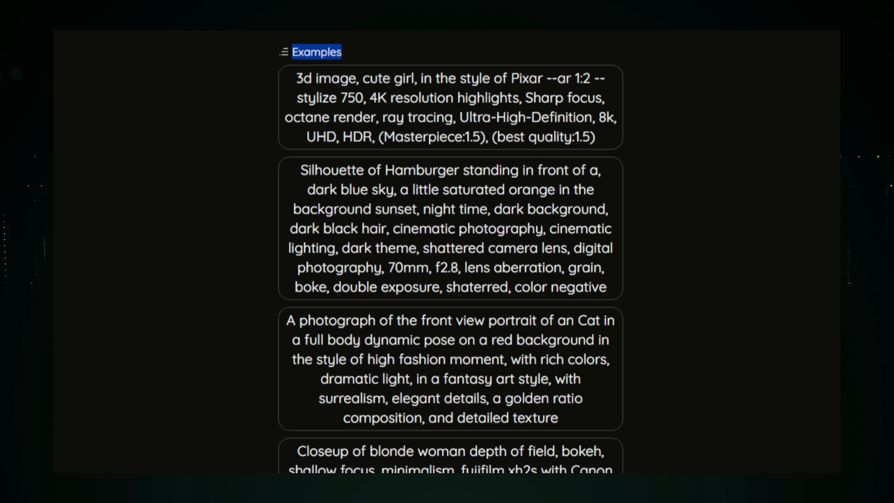
scroll("down", 3)
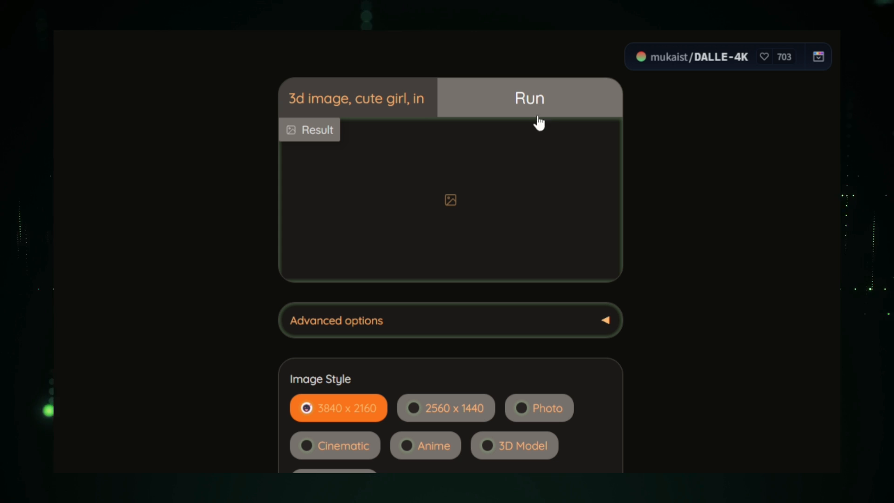
left_click(528, 97)
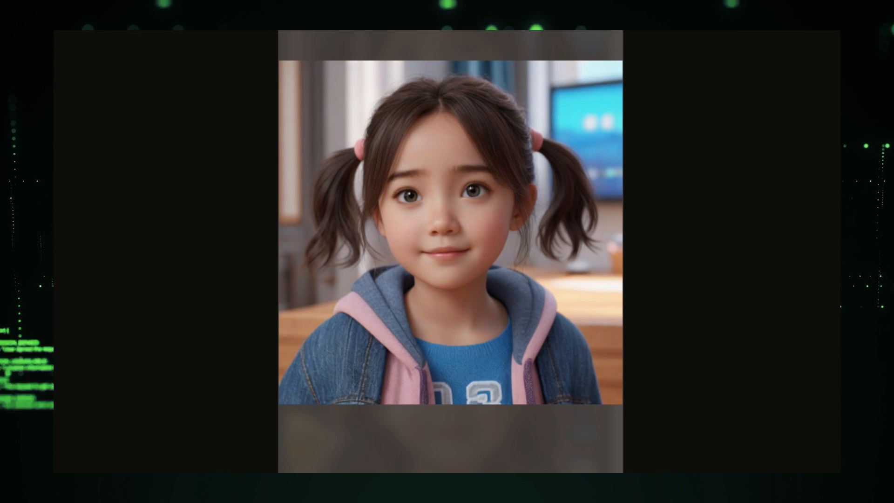
Generate portraits of a white-haired royal couple in Renaissance attire and browse the gallery
left_click(467, 391)
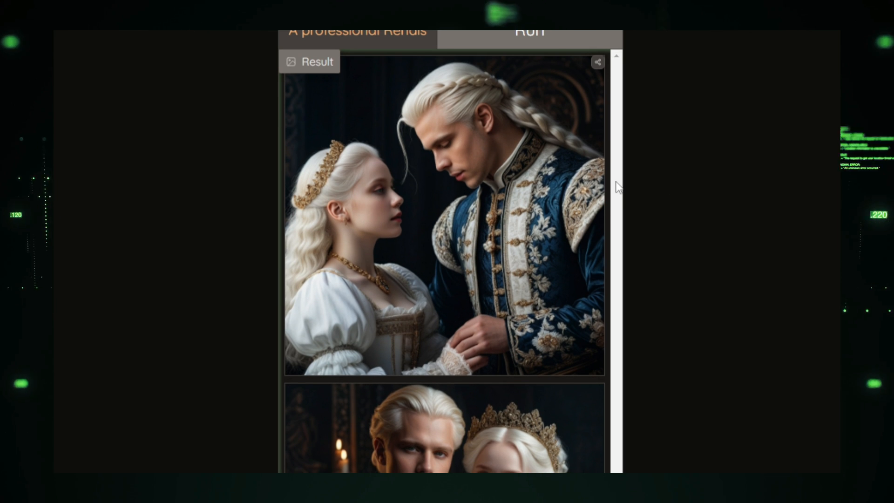
scroll("down", 3)
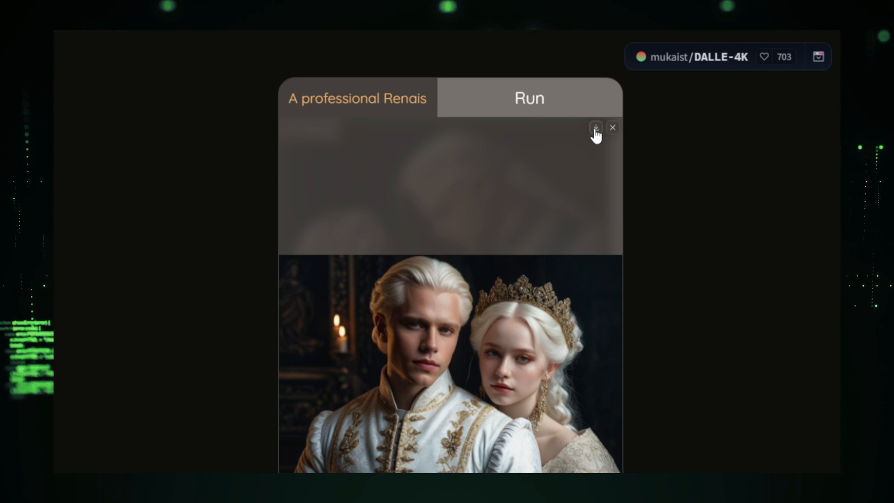
mouse_move(595, 128)
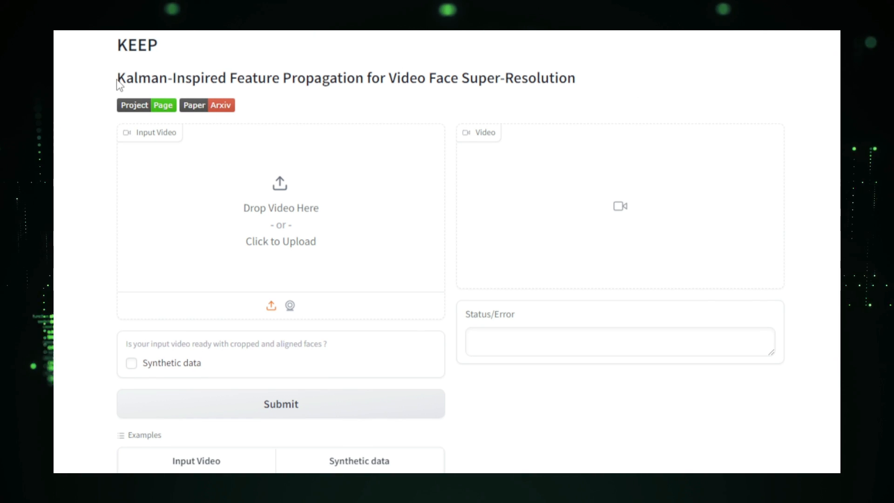
Open the KEEP video face super-resolution Space
left_click_drag(117, 78, 565, 78)
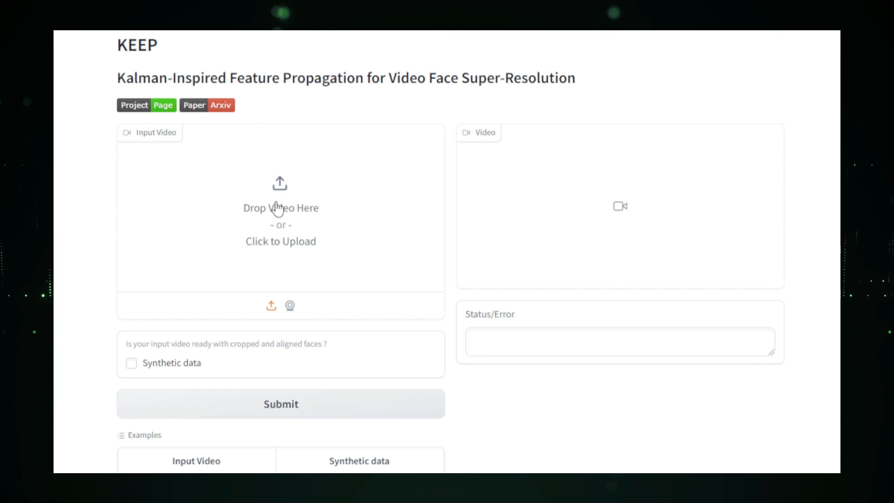
mouse_move(368, 366)
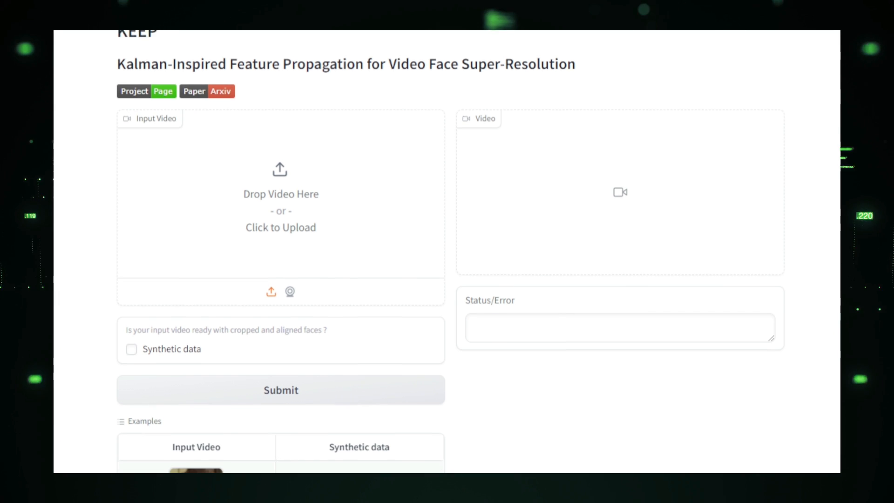
scroll("down", 3)
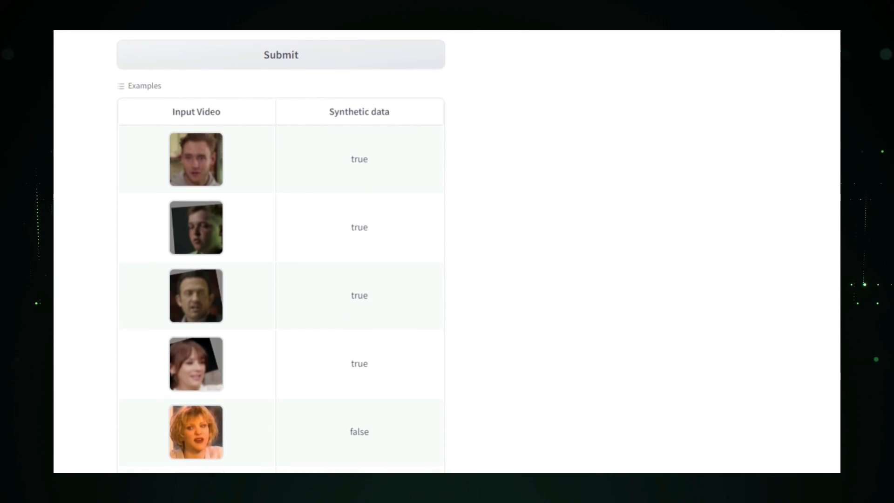
scroll("down", 3)
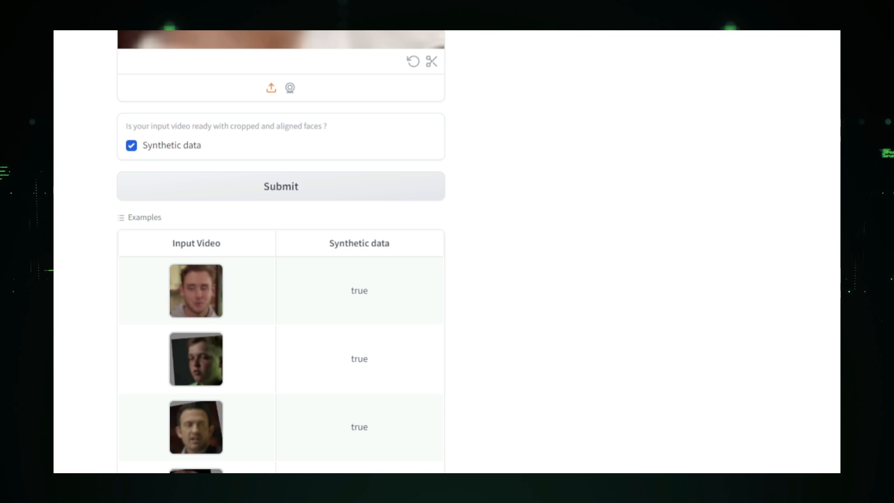
Submit the blurry bangs example video for KEEP enhancement and play the input video
left_click(280, 186)
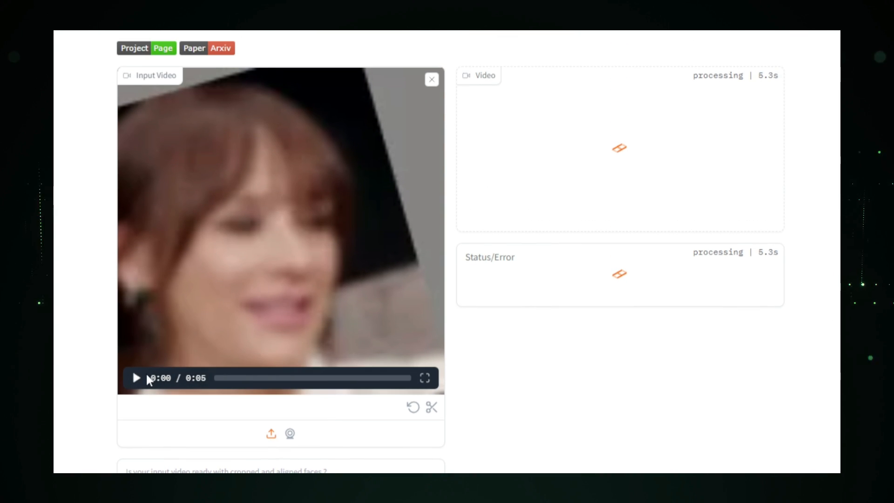
left_click(135, 377)
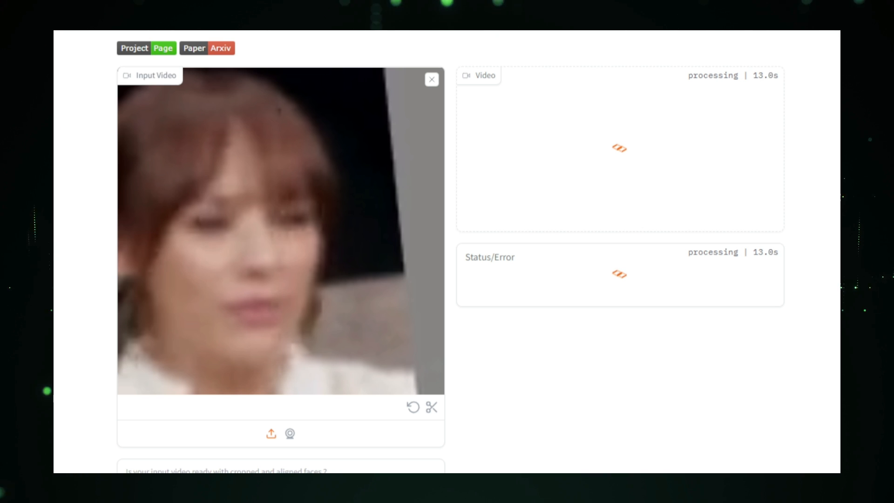
scroll("down", 3)
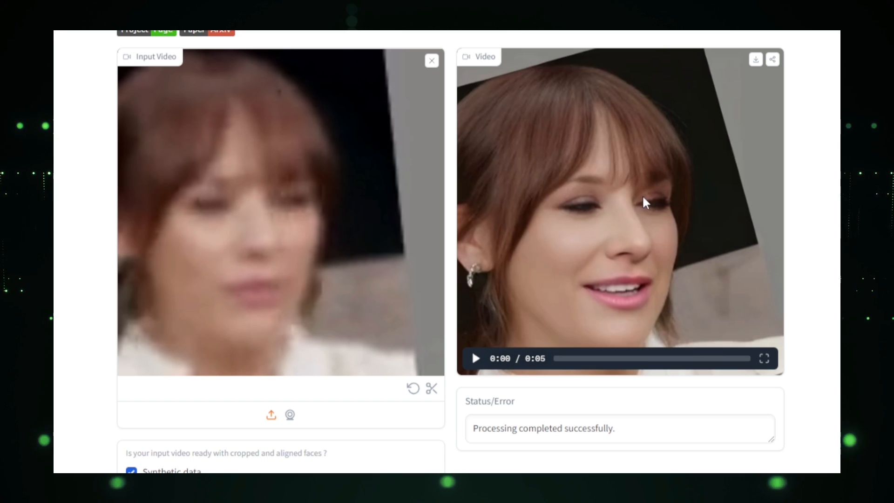
mouse_move(475, 365)
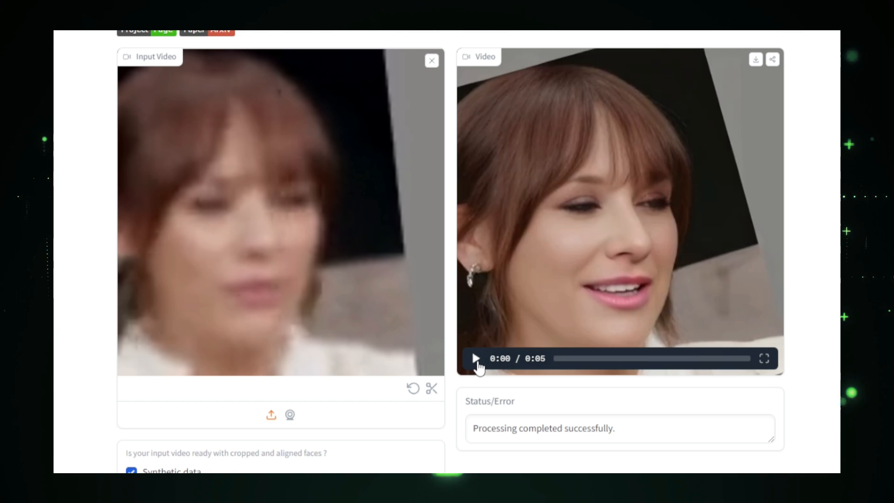
left_click(475, 358)
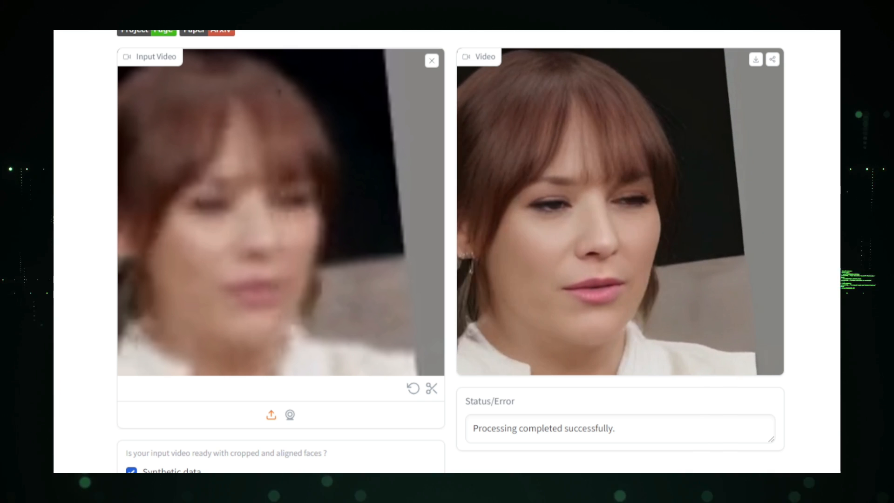
left_click(476, 359)
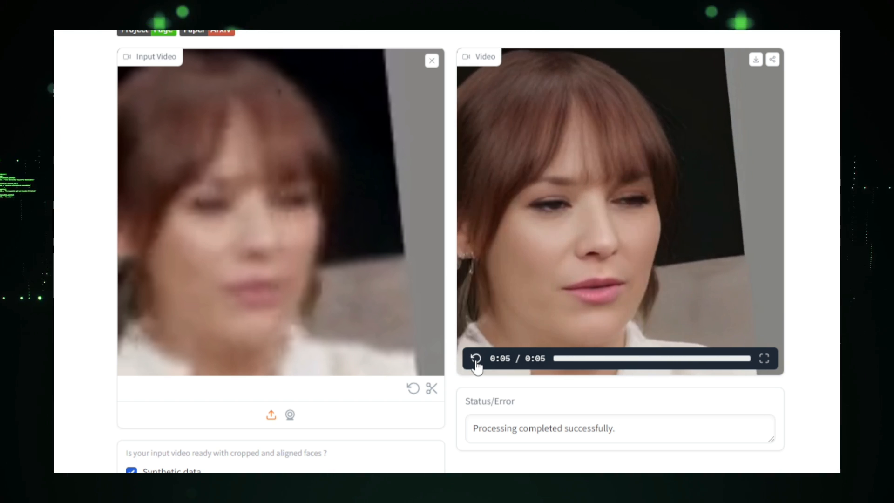
left_click(476, 358)
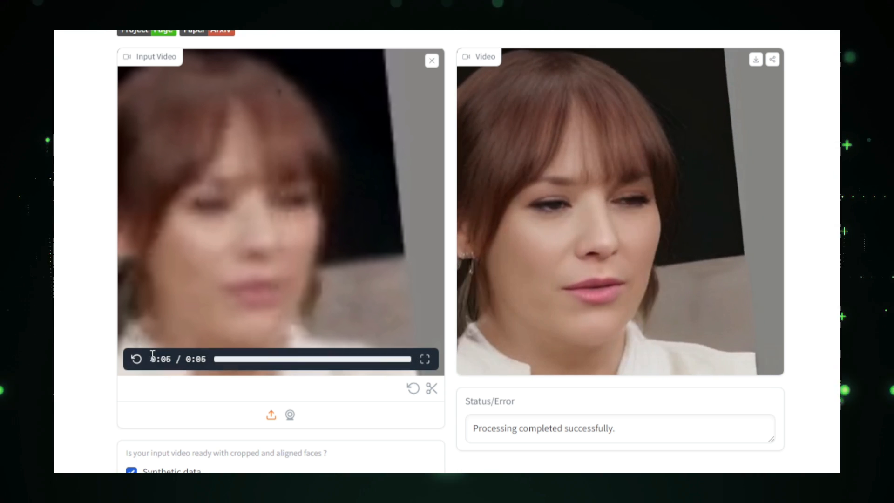
left_click(137, 359)
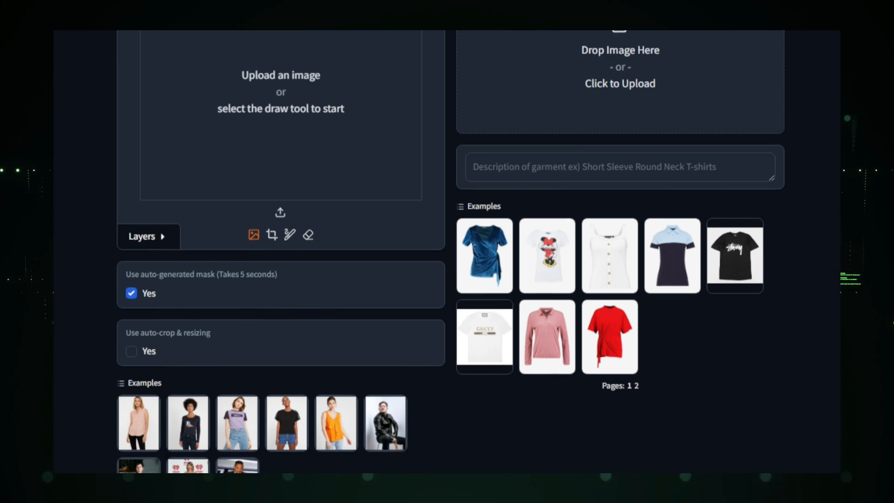
Load the leather-jacket man as human and the black Stussy T-shirt as garment
scroll("down", 3)
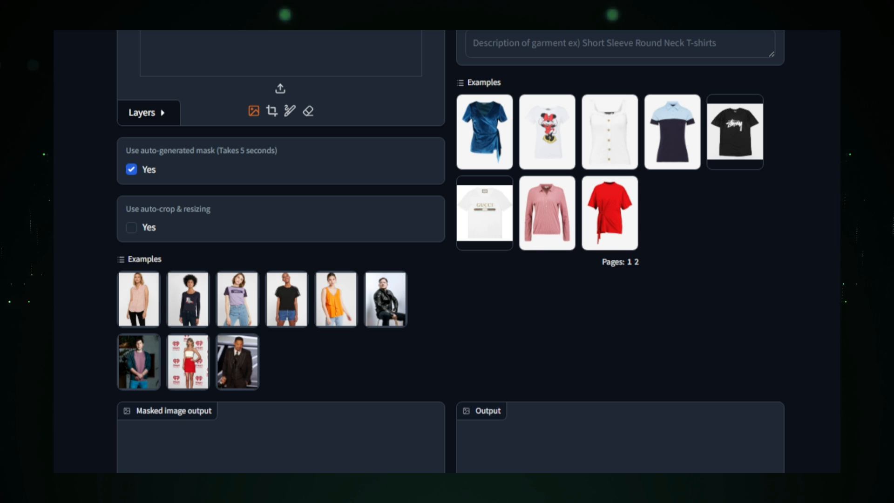
scroll("down", 3)
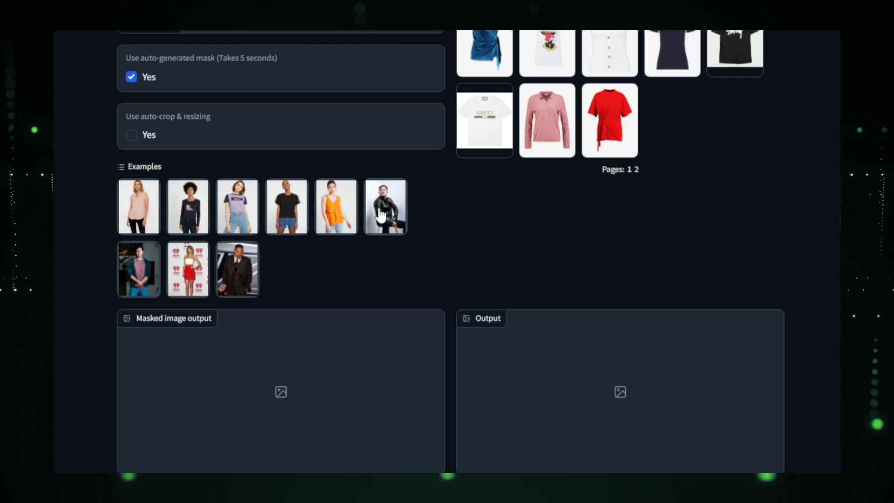
left_click(384, 205)
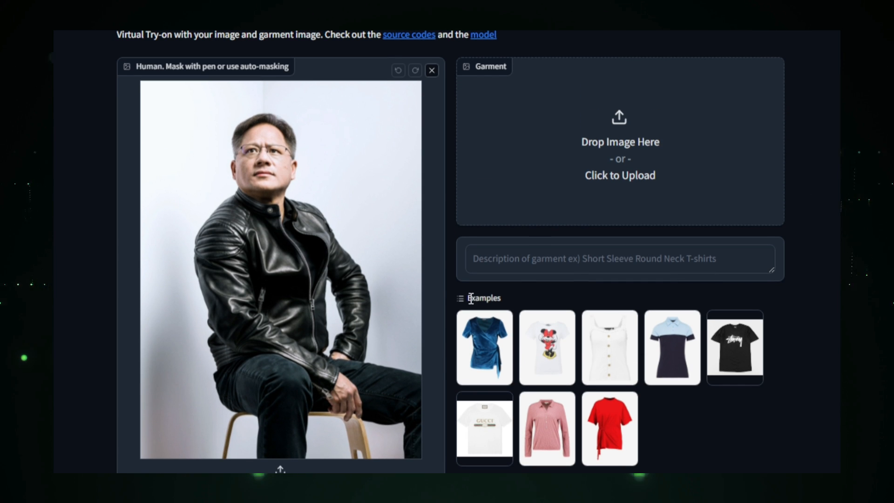
left_click(734, 347)
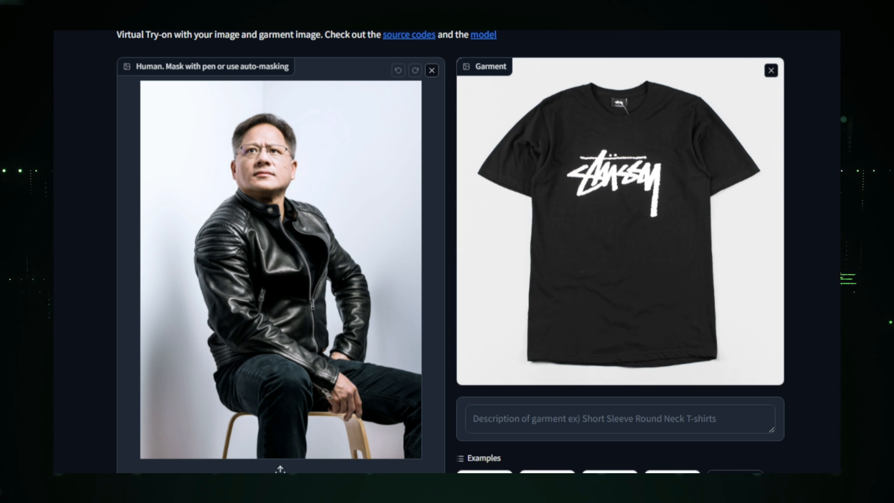
scroll("down", 3)
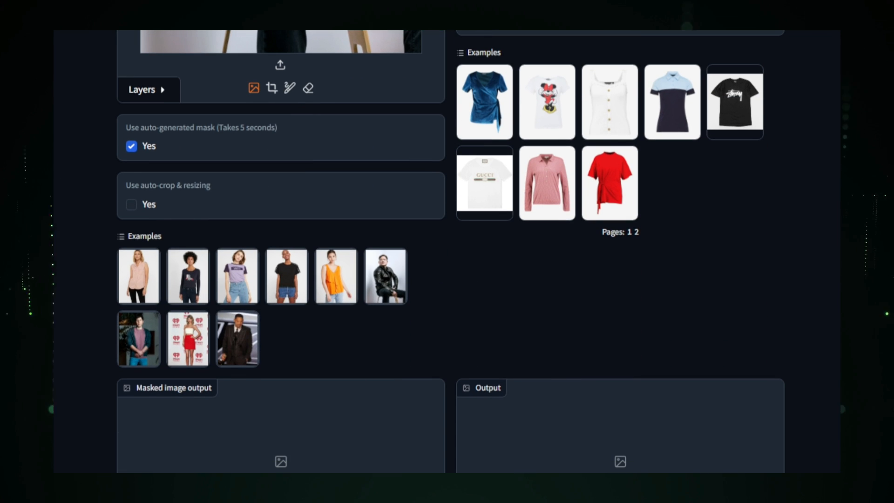
scroll("down", 3)
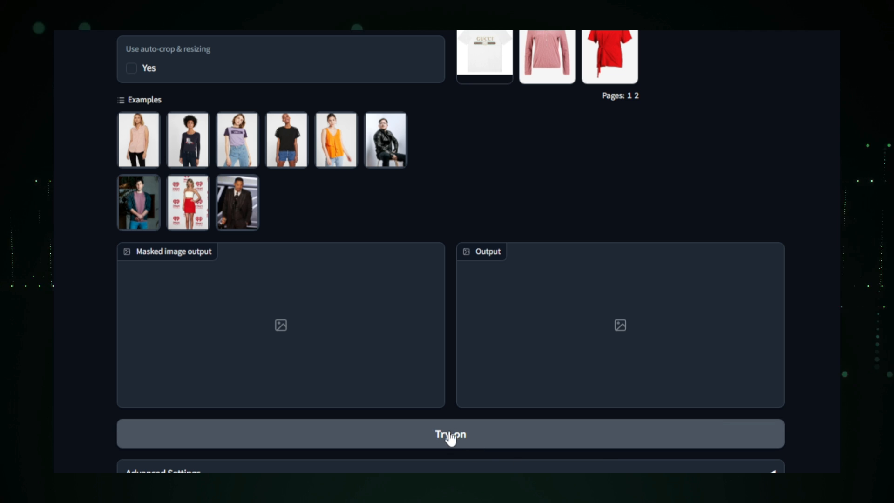
Run the black T-shirt try-on and dismiss the resulting GPU quota error
left_click(449, 434)
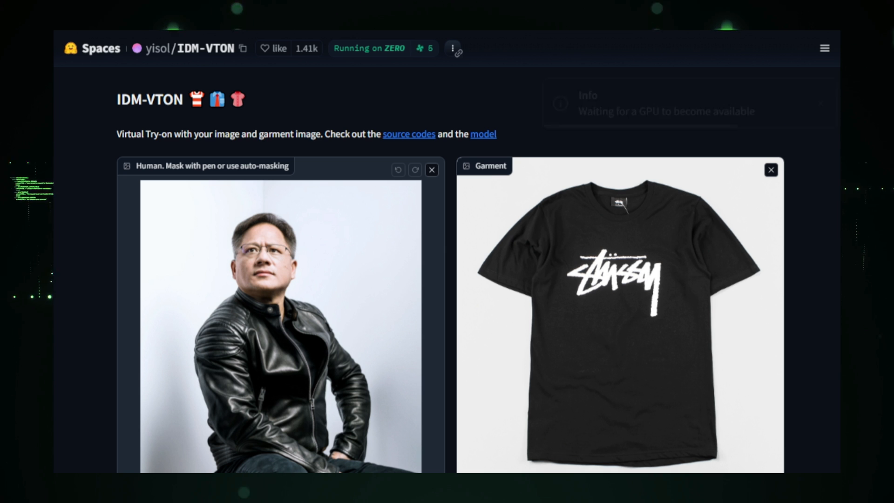
scroll("down", 3)
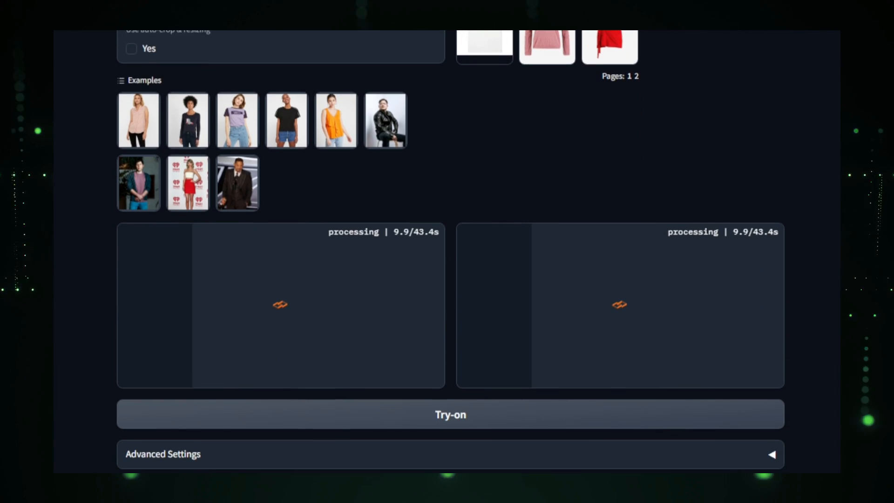
scroll("down", 3)
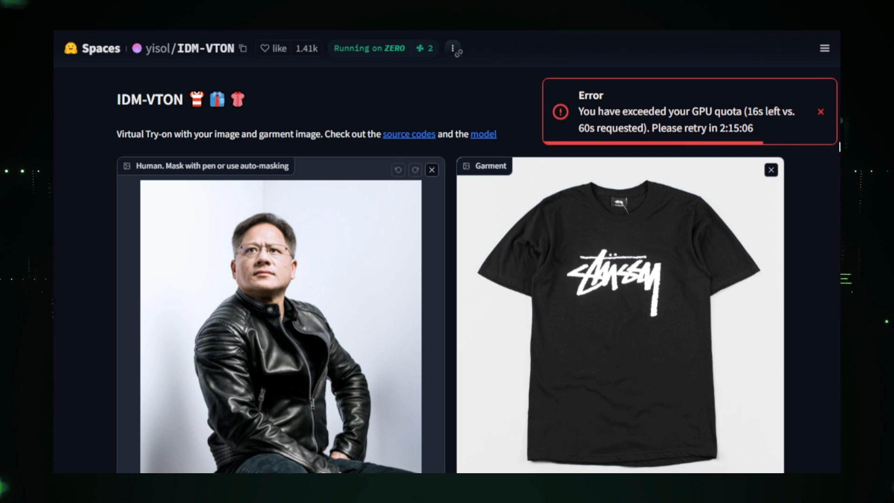
left_click(820, 112)
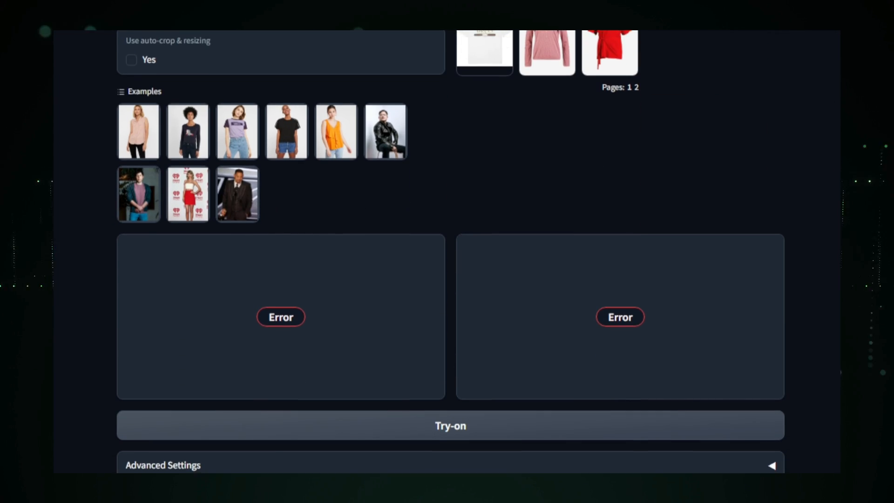
scroll("down", 3)
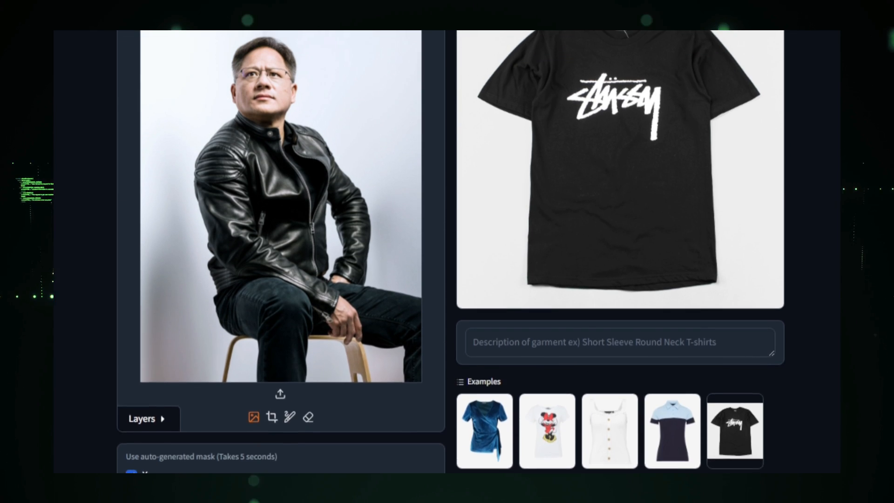
scroll("up", 3)
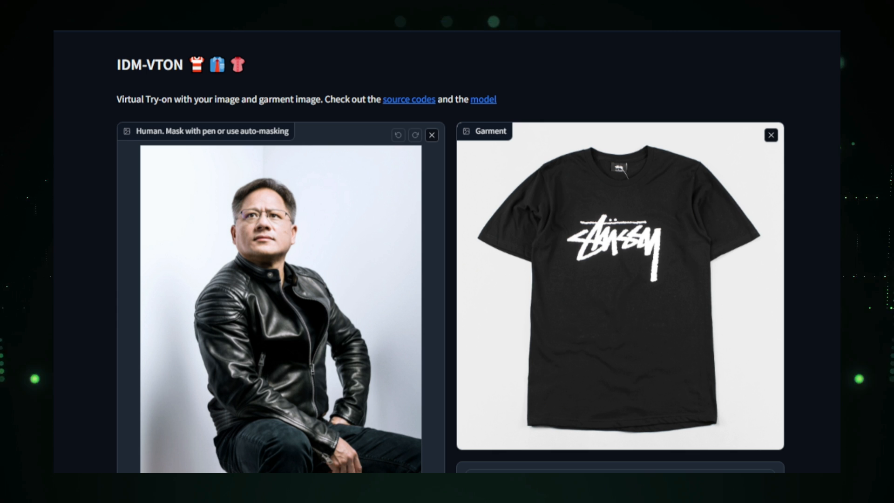
scroll("down", 3)
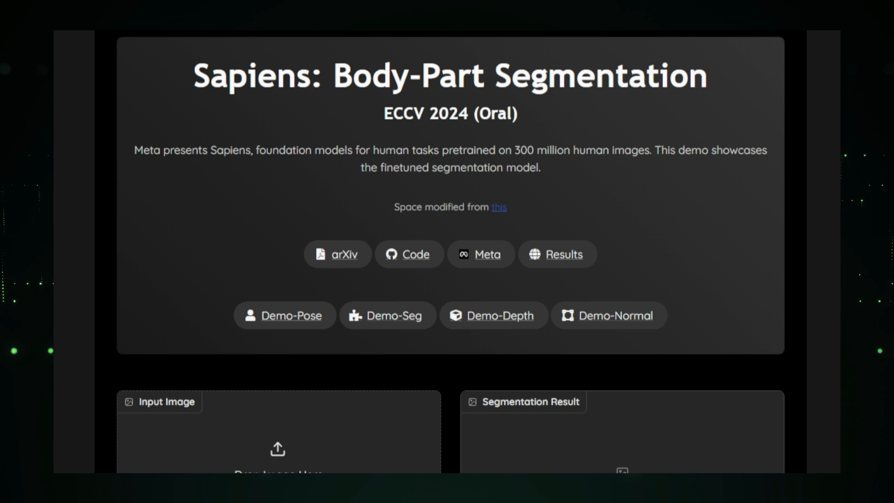
Scroll down the Sapiens segmentation Space to the red-haired woman example
scroll("down", 3)
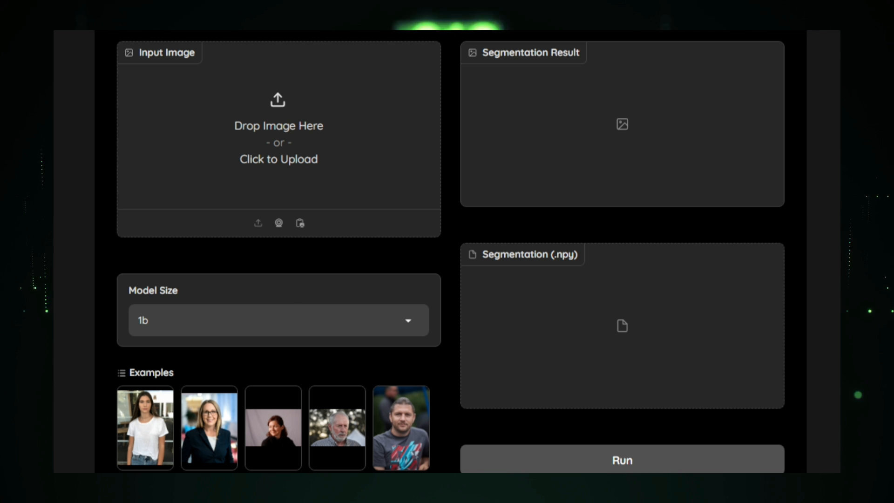
scroll("down", 3)
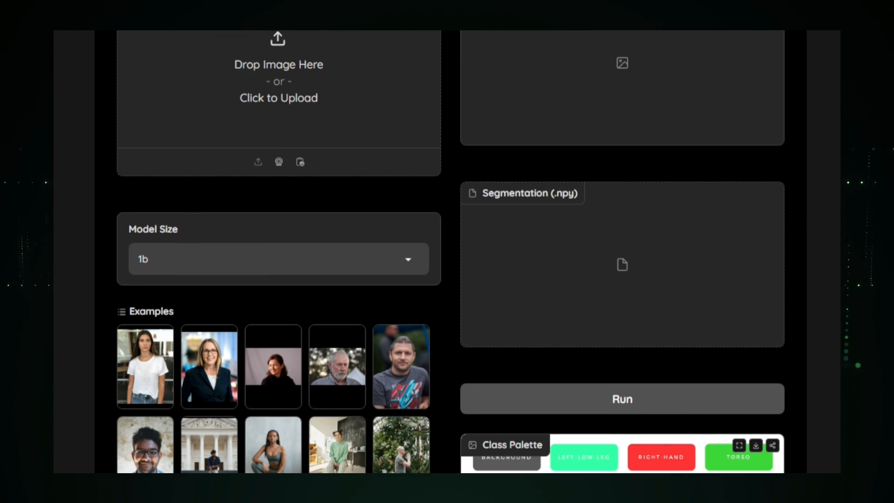
scroll("down", 3)
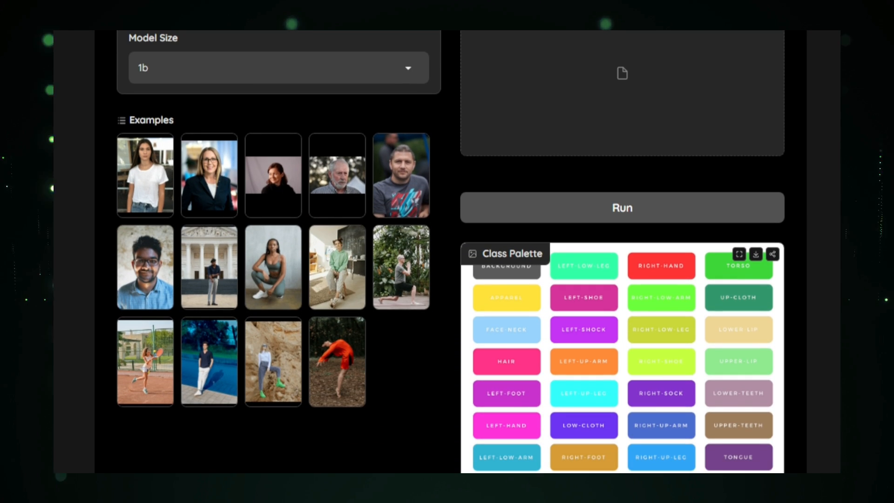
scroll("down", 3)
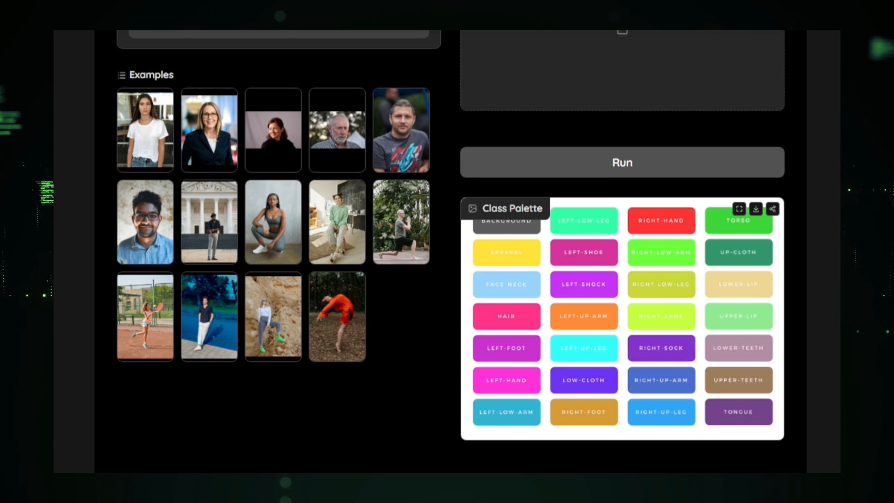
mouse_move(376, 190)
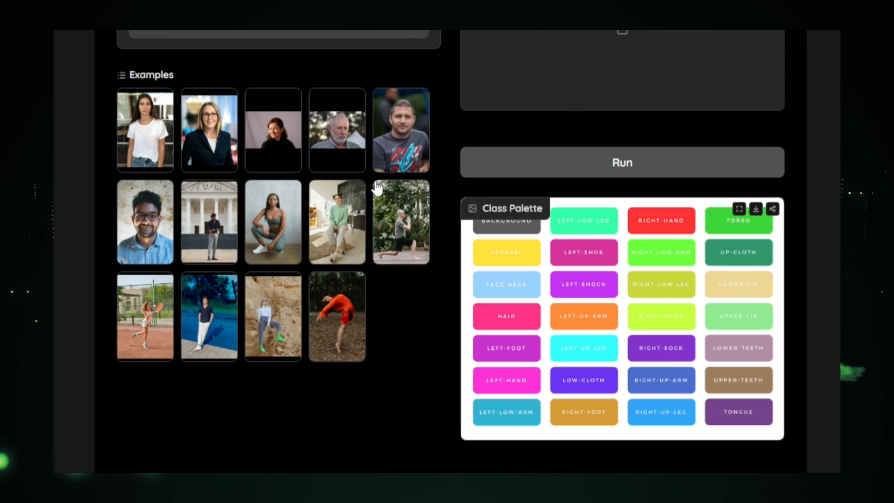
mouse_move(145, 130)
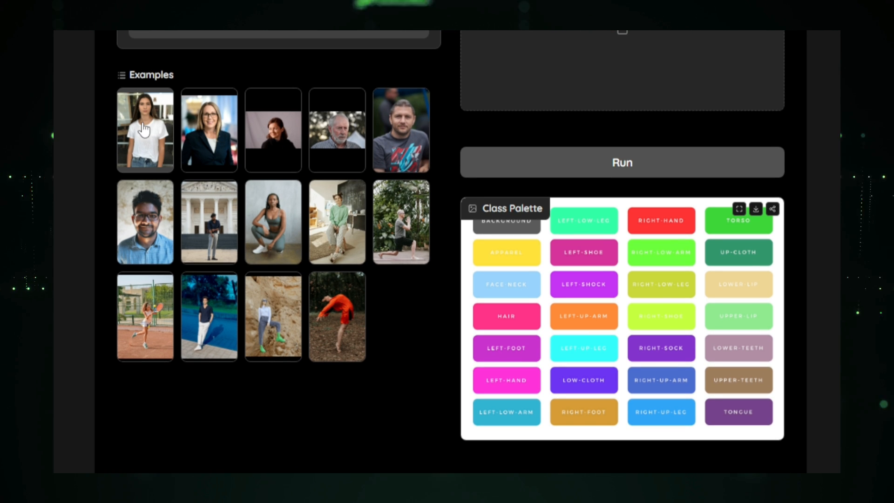
mouse_move(336, 130)
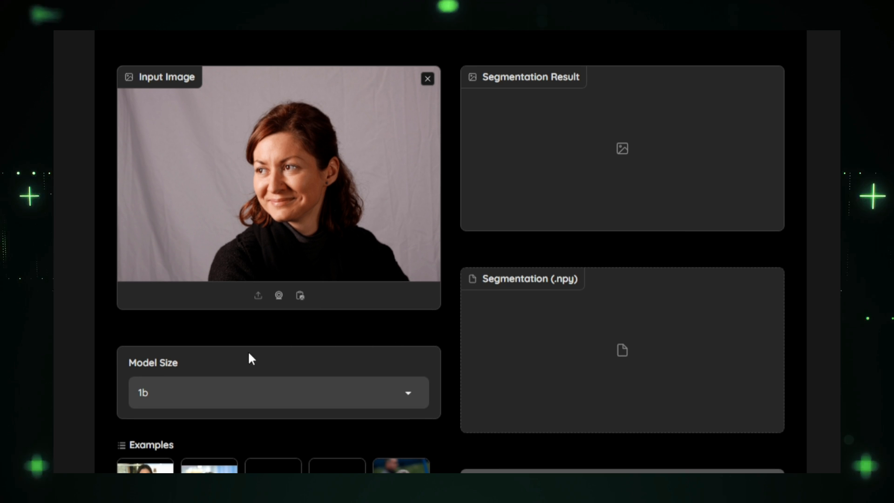
mouse_move(287, 318)
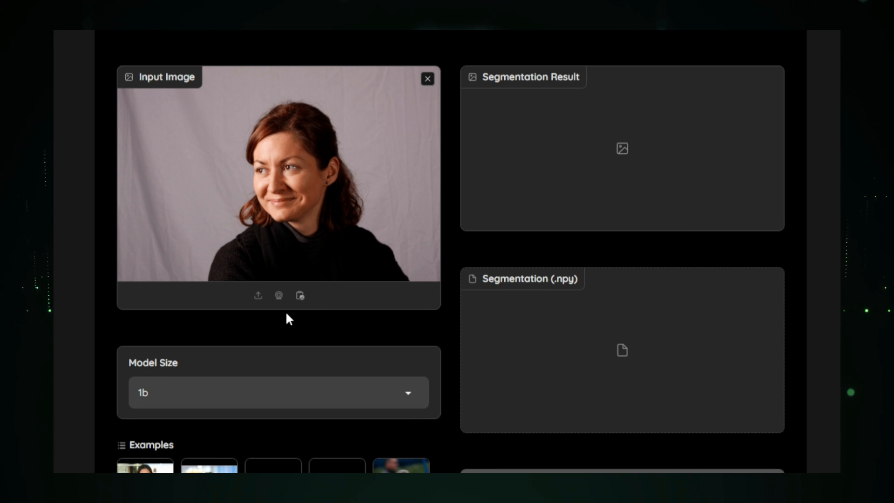
scroll("down", 3)
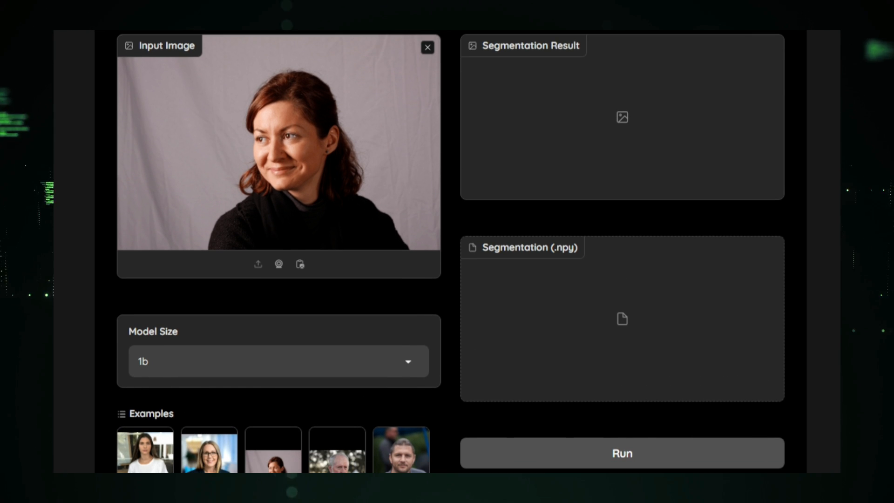
Segment the red-haired woman's portrait, producing a .npy result, then clear the input image
left_click(622, 453)
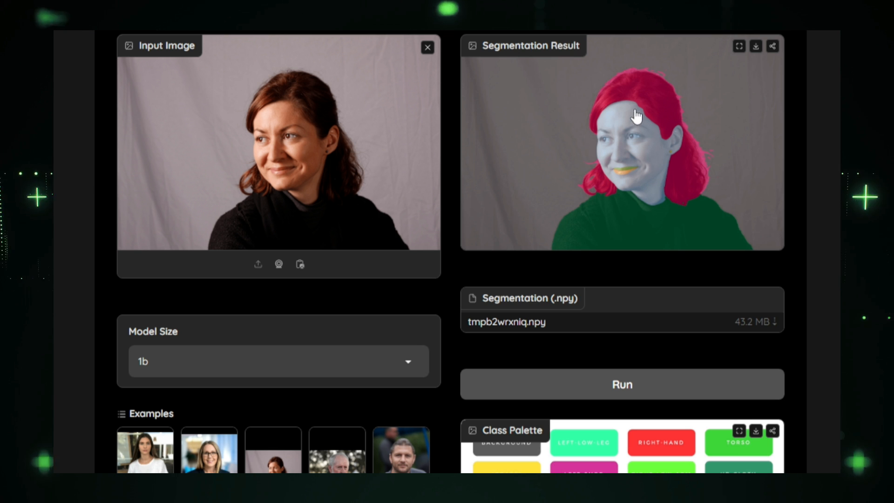
mouse_move(657, 163)
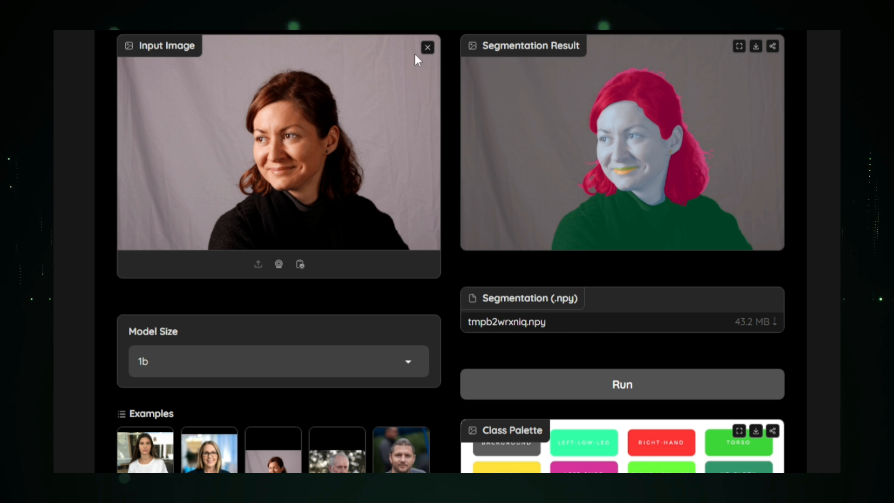
left_click(427, 47)
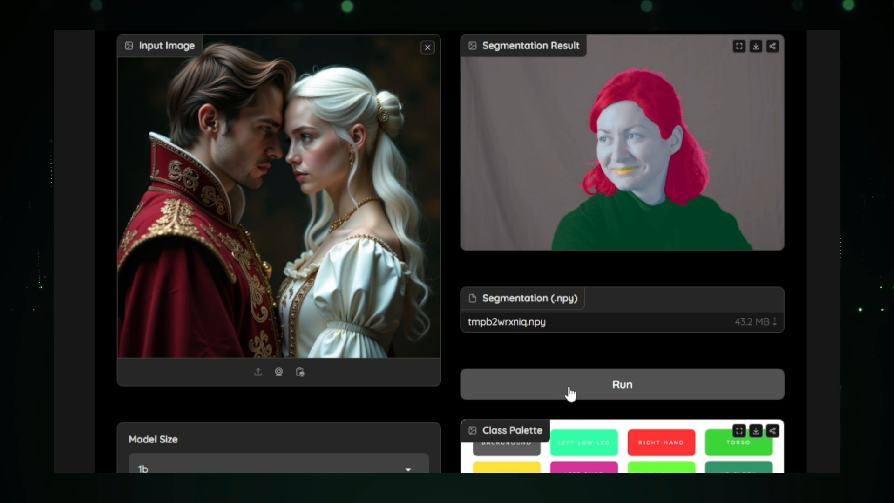
Run segmentation on the Renaissance couple portrait and scroll to the class palette
left_click(622, 384)
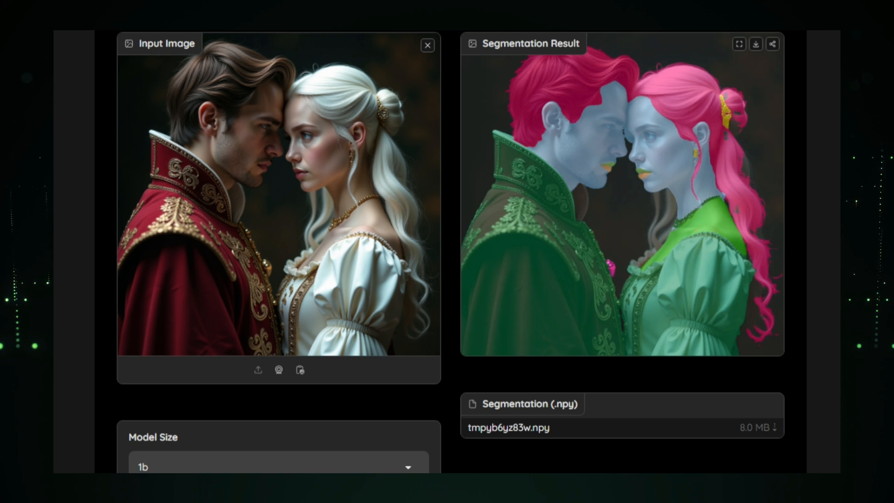
scroll("down", 3)
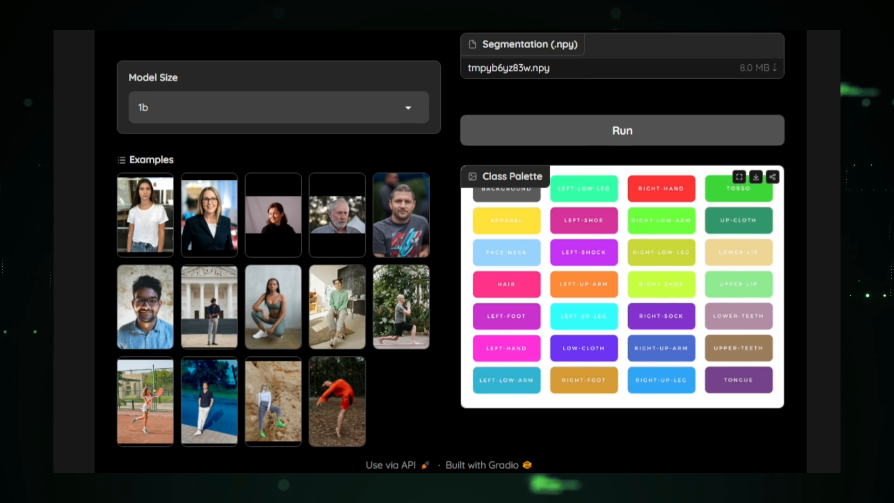
mouse_move(542, 218)
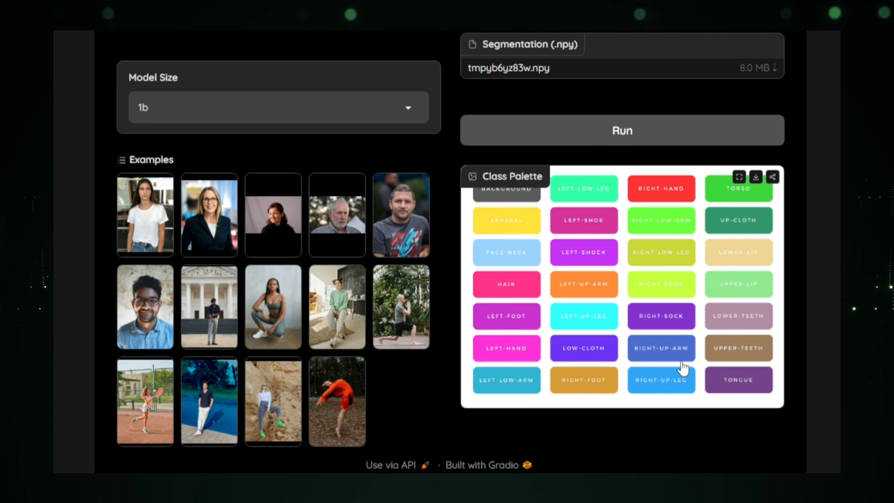
mouse_move(817, 320)
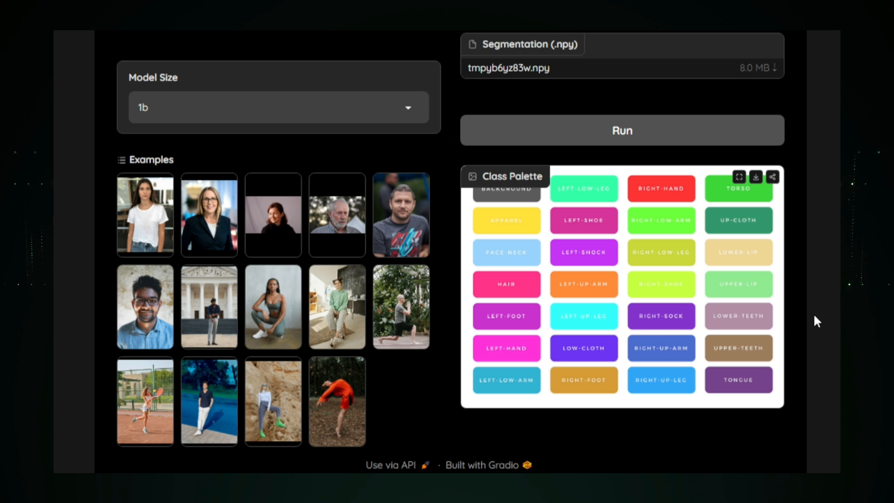